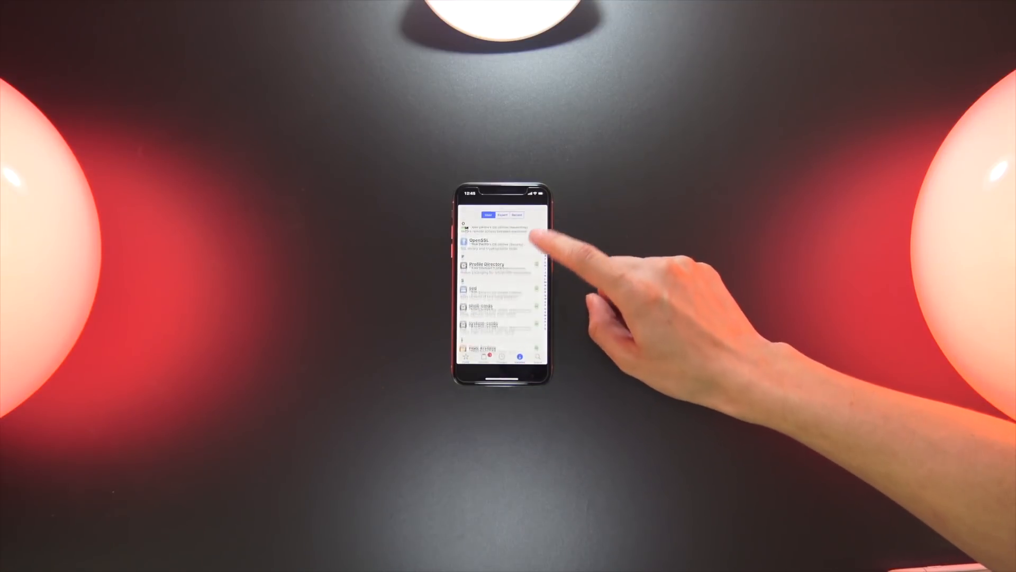
# - Scroll down through Cydia's installed packages list
pyautogui.scroll(-3)
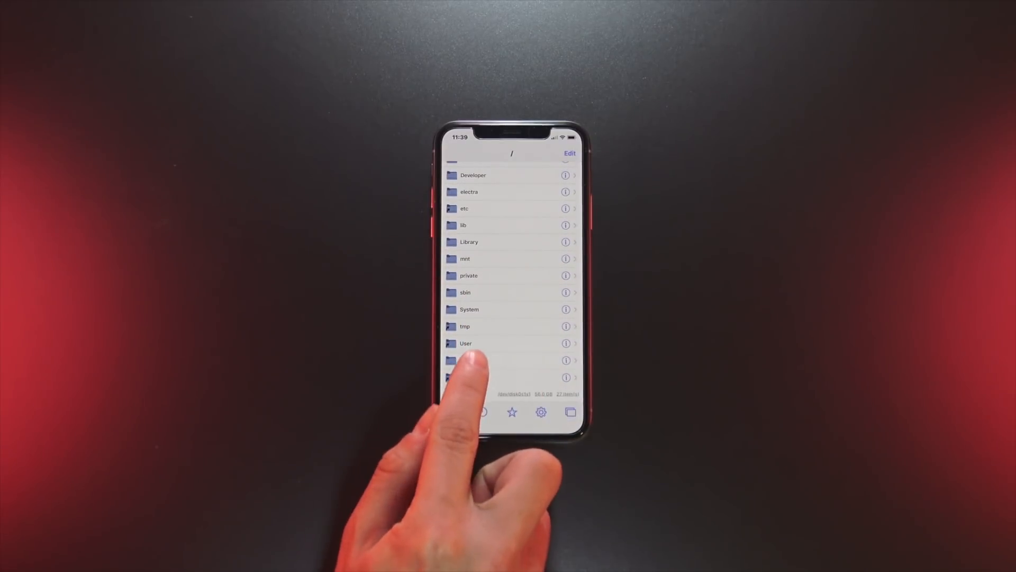
# - Run the SemiRestore binary from /usr/bin in Terminal, accepting the warning
pyautogui.click(465, 360)
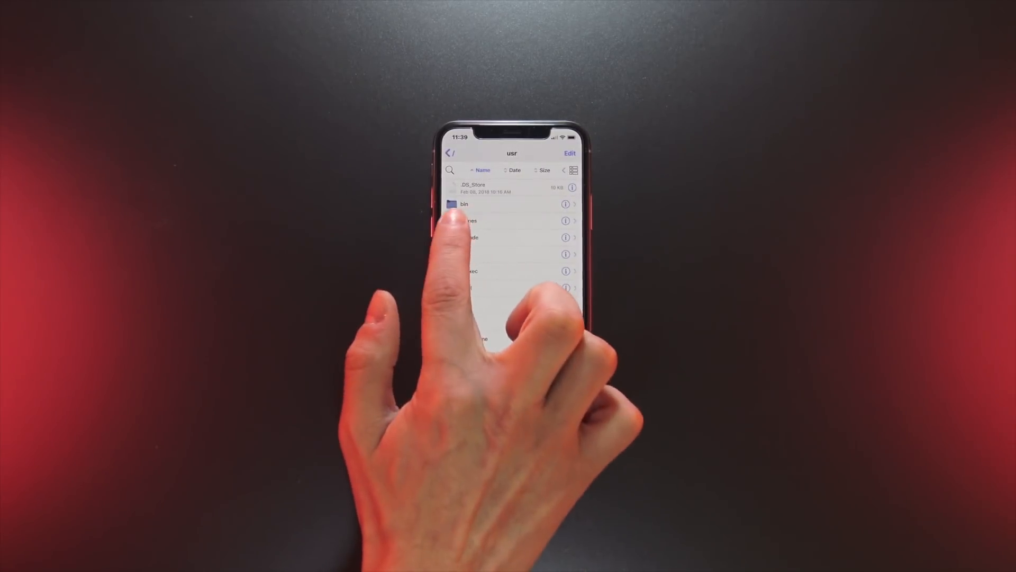
pyautogui.click(464, 205)
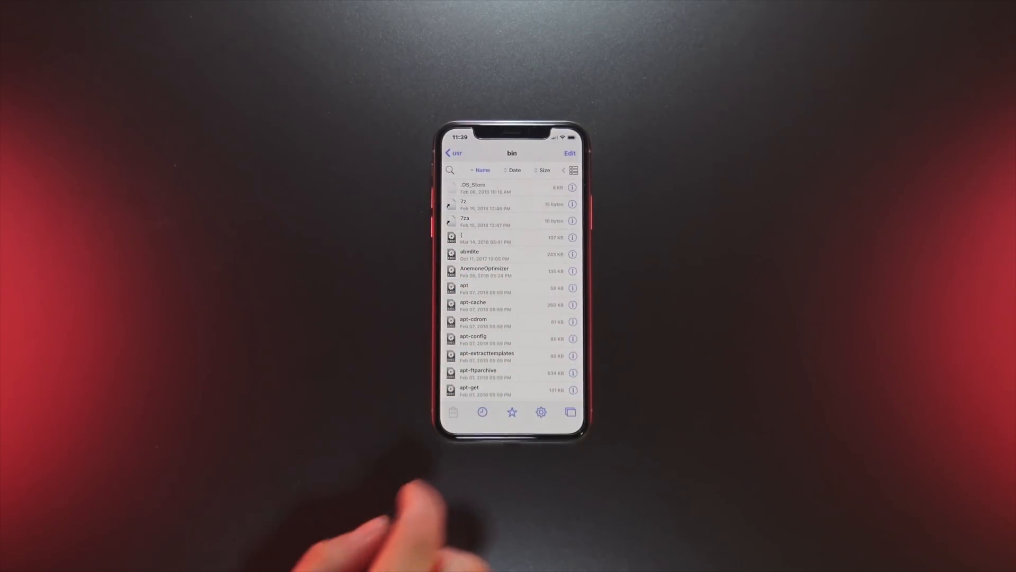
pyautogui.scroll(-3)
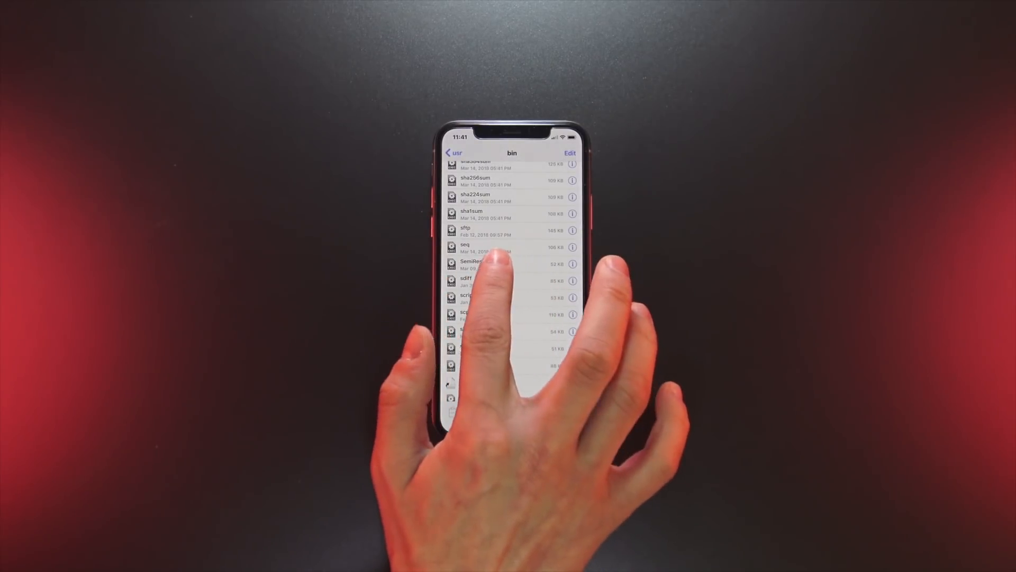
pyautogui.click(492, 253)
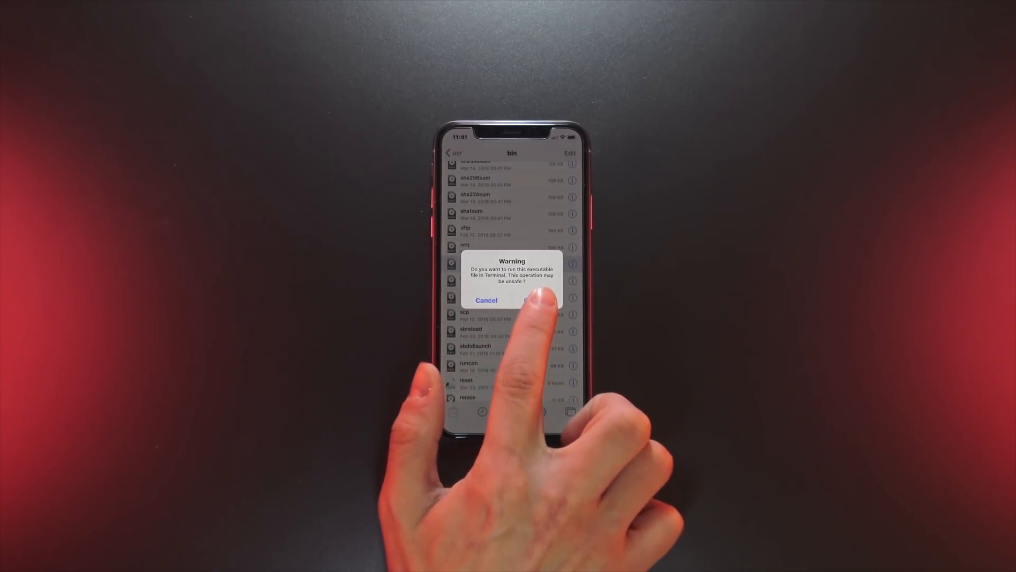
pyautogui.click(537, 300)
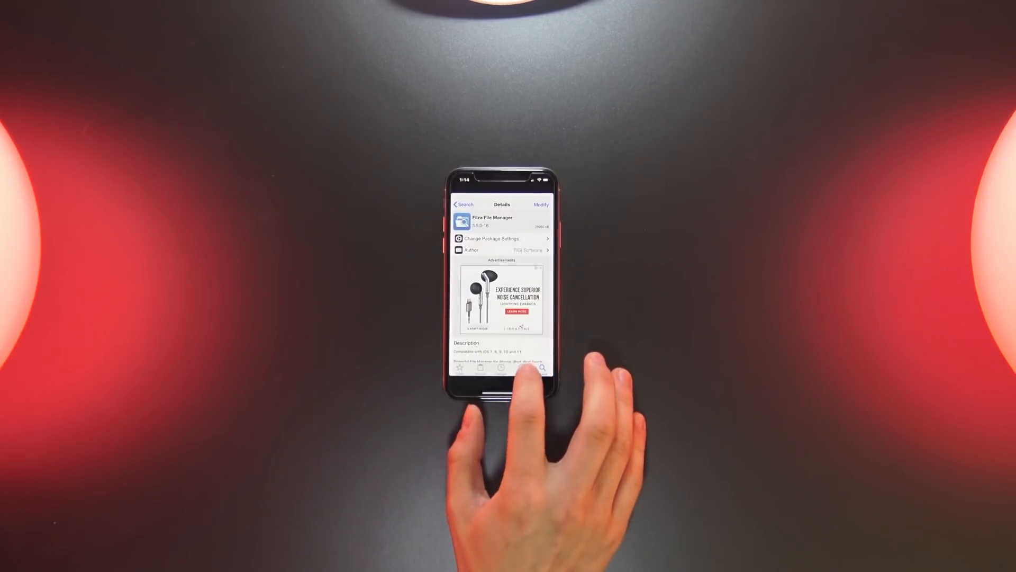
# - Leave the Filza details page and relaunch Cydia from the home screen
pyautogui.click(463, 204)
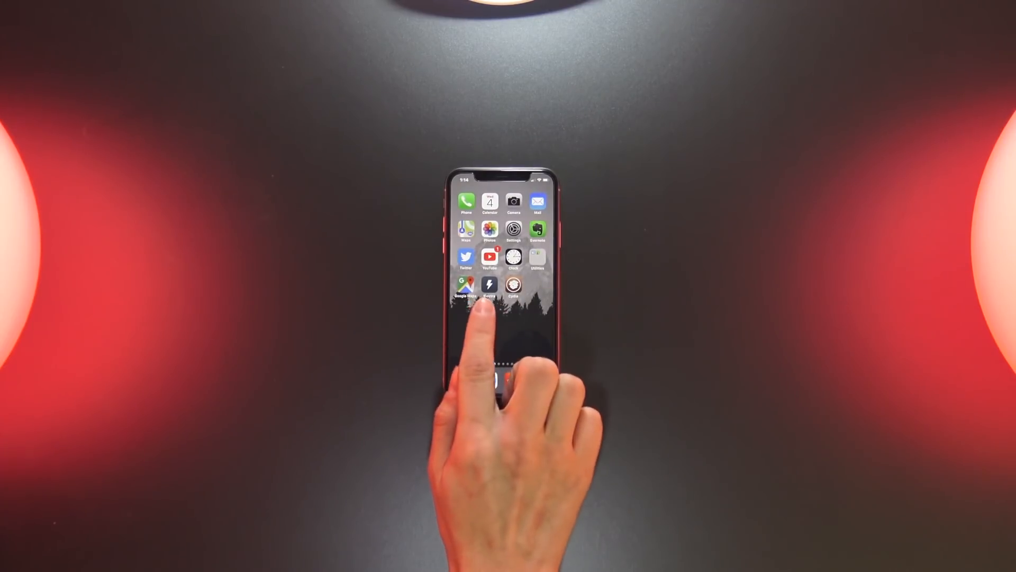
pyautogui.click(489, 284)
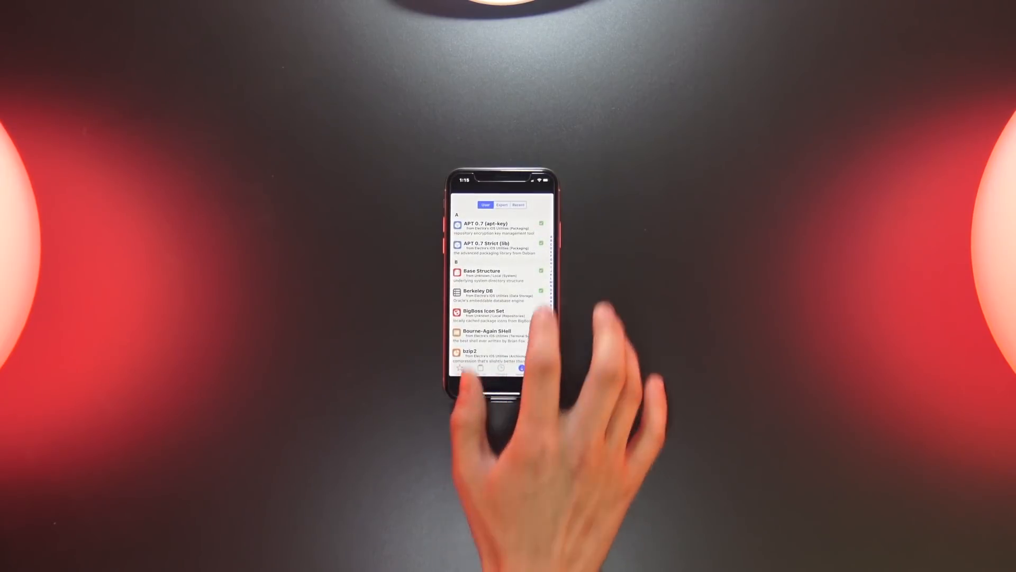
# - Open SemiRestore 11 Lite's details from the Recent installed packages list
pyautogui.click(517, 205)
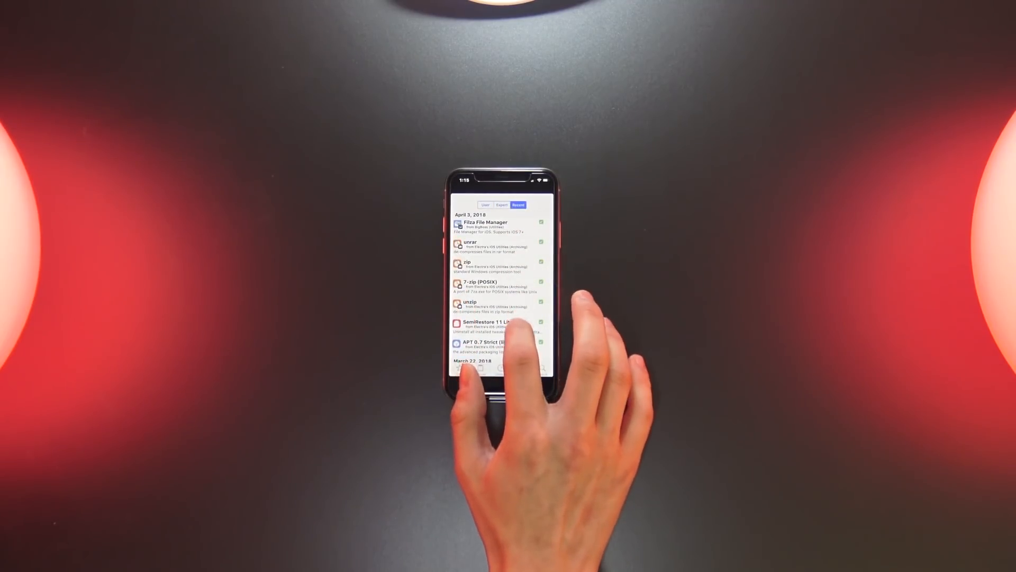
pyautogui.click(493, 323)
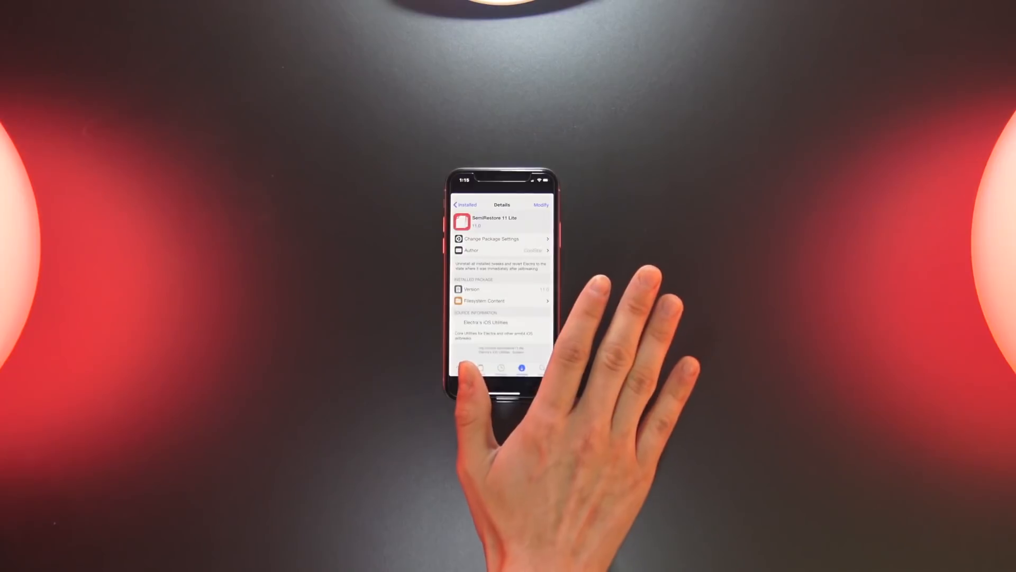